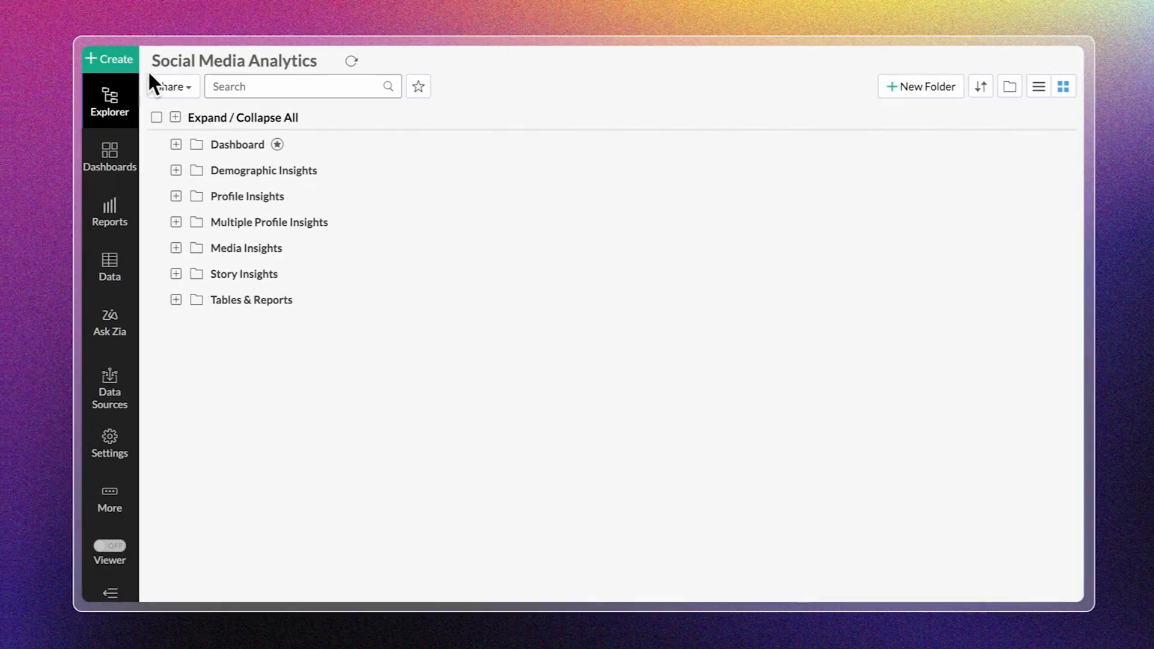
# - Create a new chart using Profile Insights as the base table
pyautogui.click(108, 59)
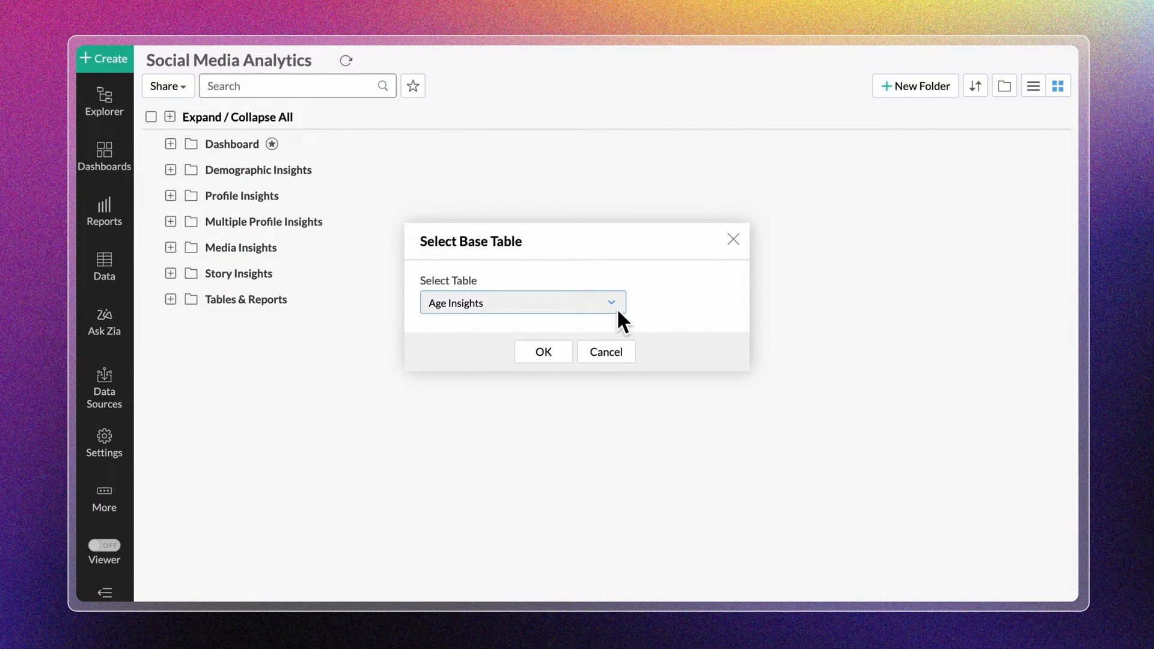
pyautogui.click(521, 303)
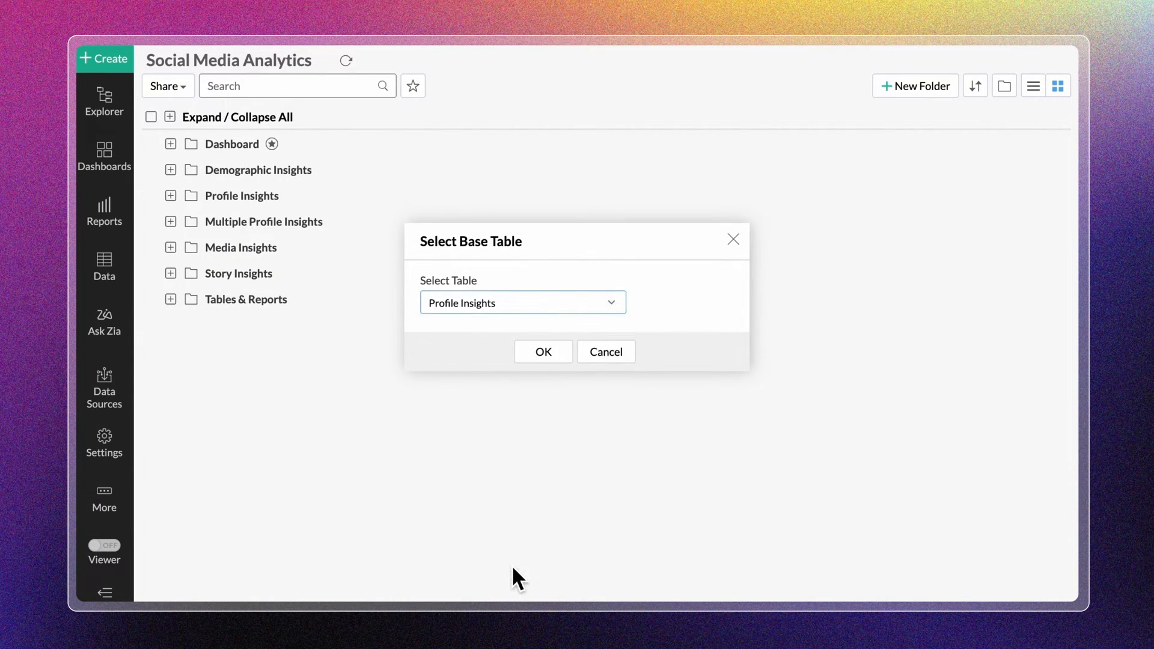
pyautogui.click(544, 351)
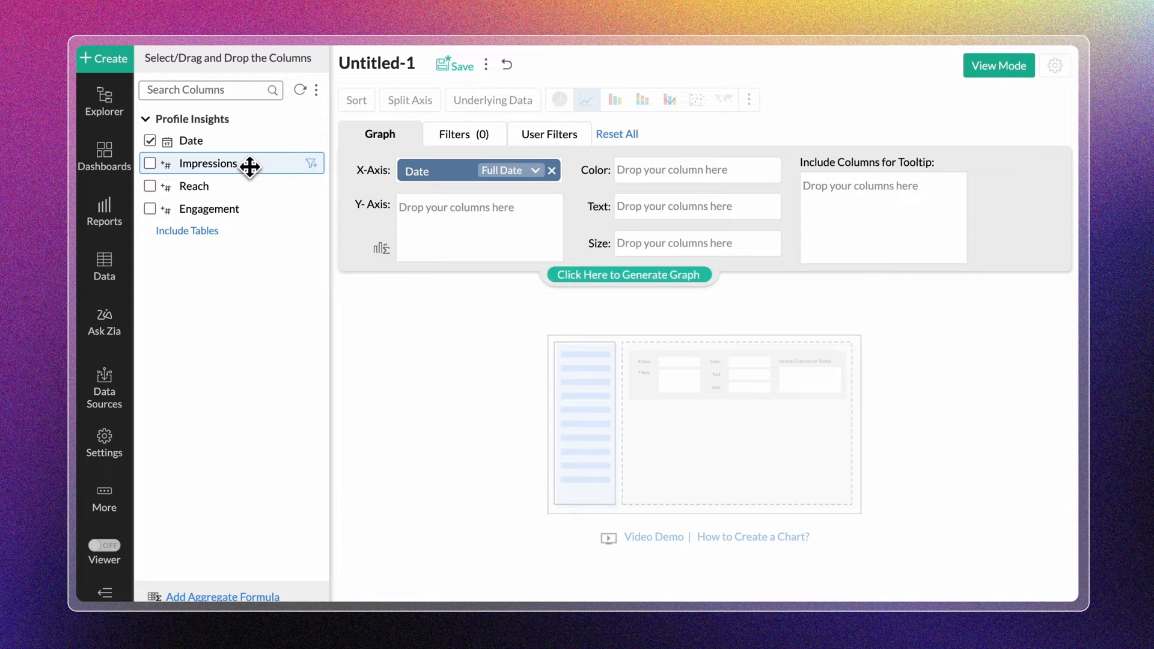
# - Add Impressions and Reach to the Y-axis and generate the line graph
pyautogui.moveTo(208, 163); pyautogui.dragTo(479, 207)
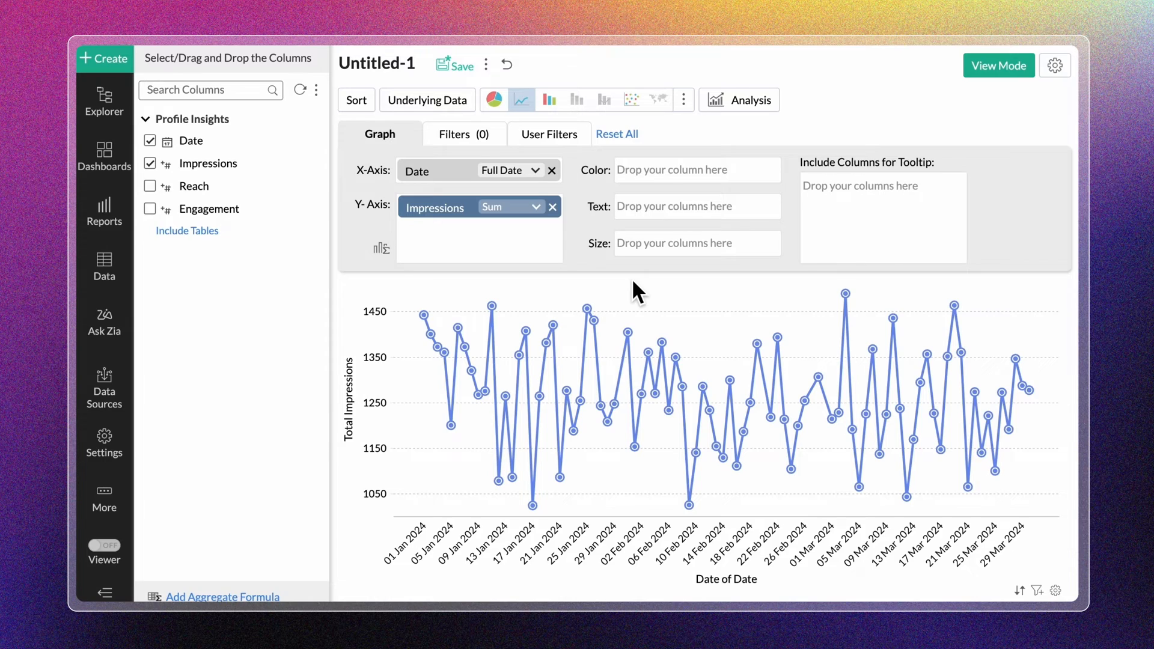
pyautogui.moveTo(604, 287)
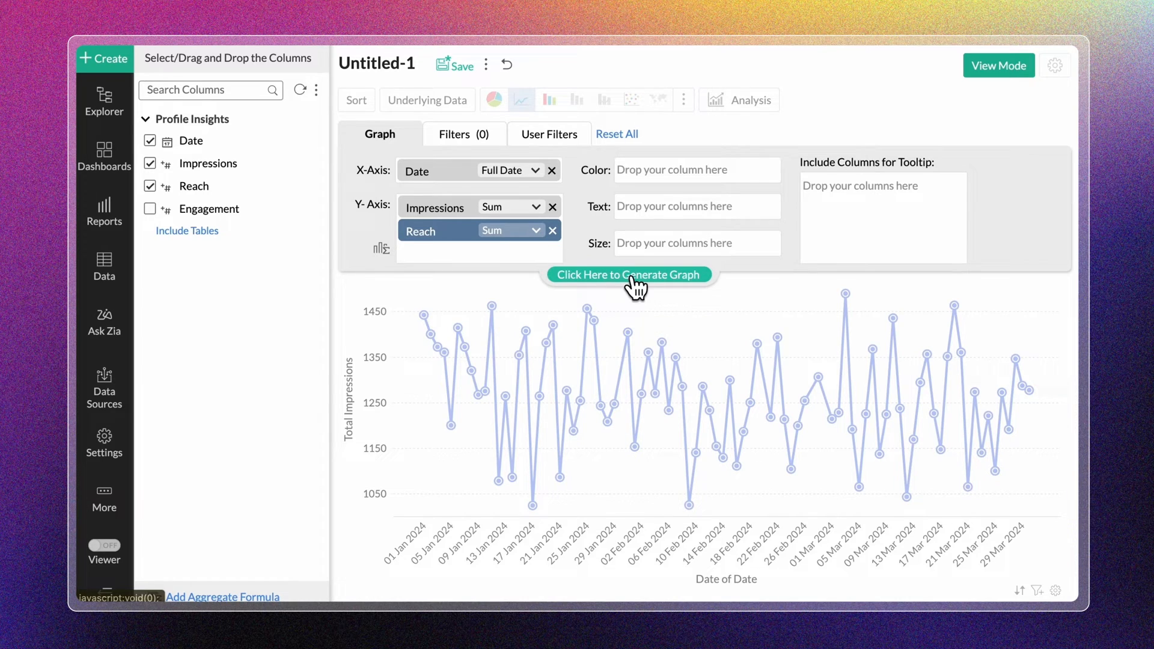
pyautogui.click(627, 274)
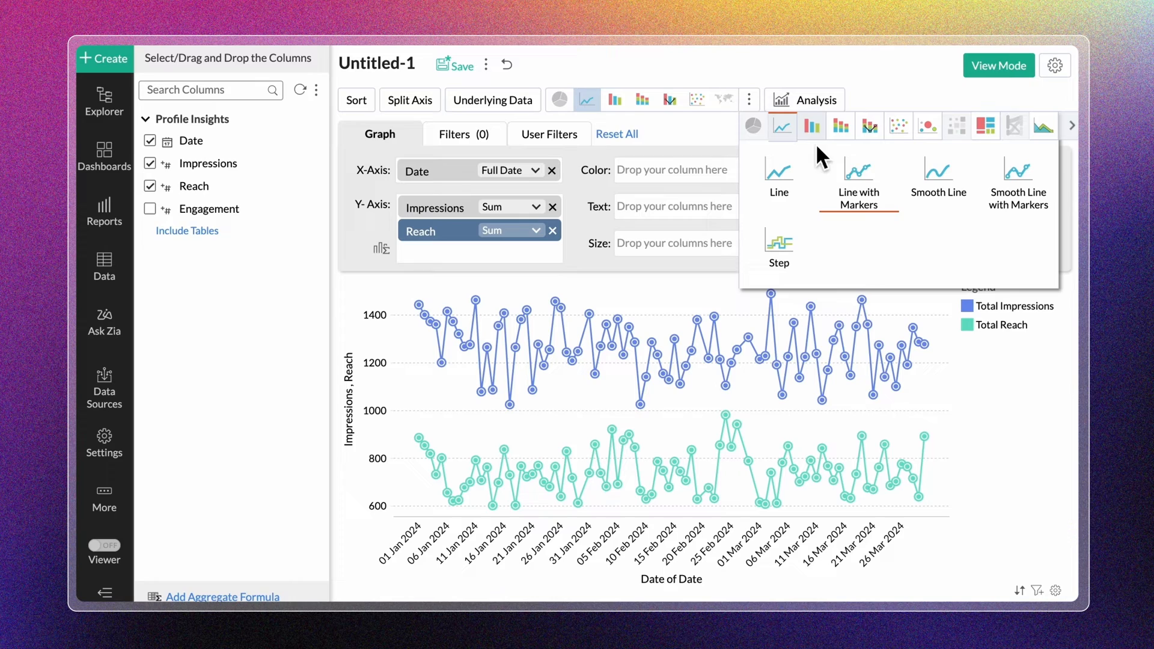
# - Make the chart a Smooth Line, save it as 'Impressions vs Reach' and enter View Mode
pyautogui.click(938, 177)
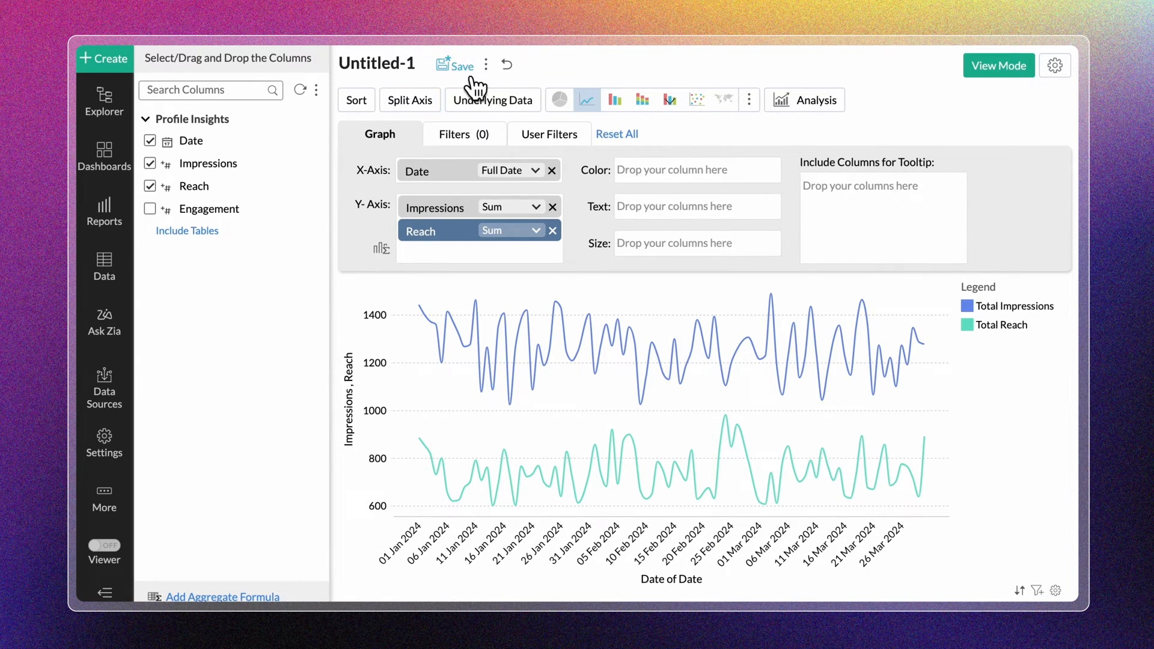
pyautogui.click(461, 65)
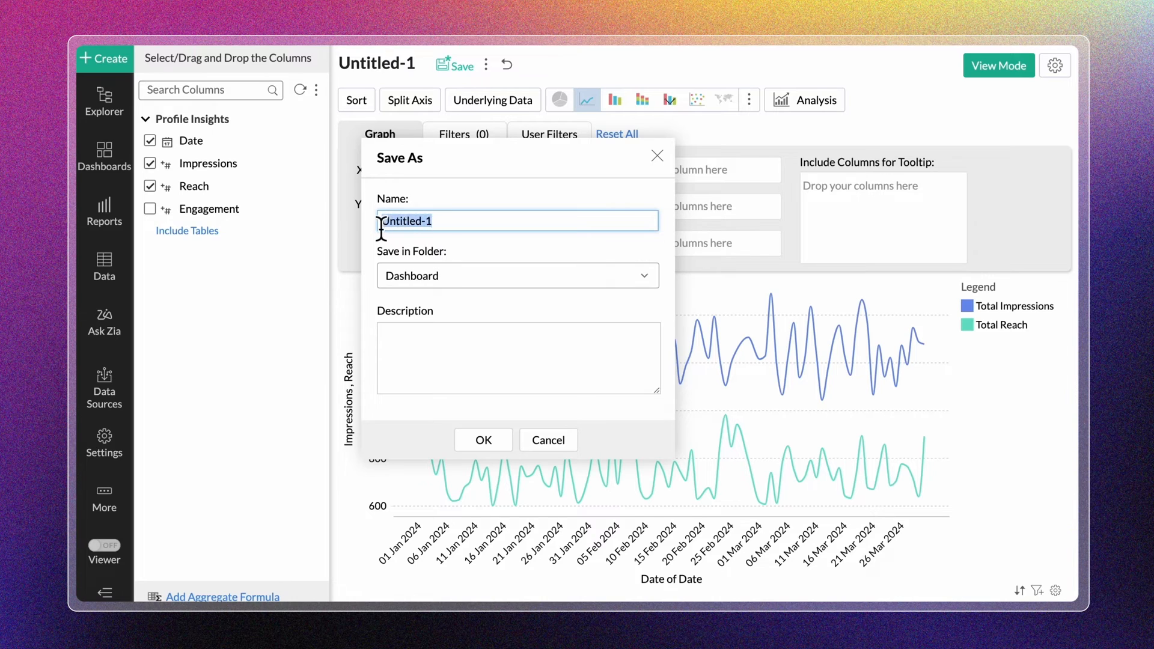
pyautogui.click(483, 440)
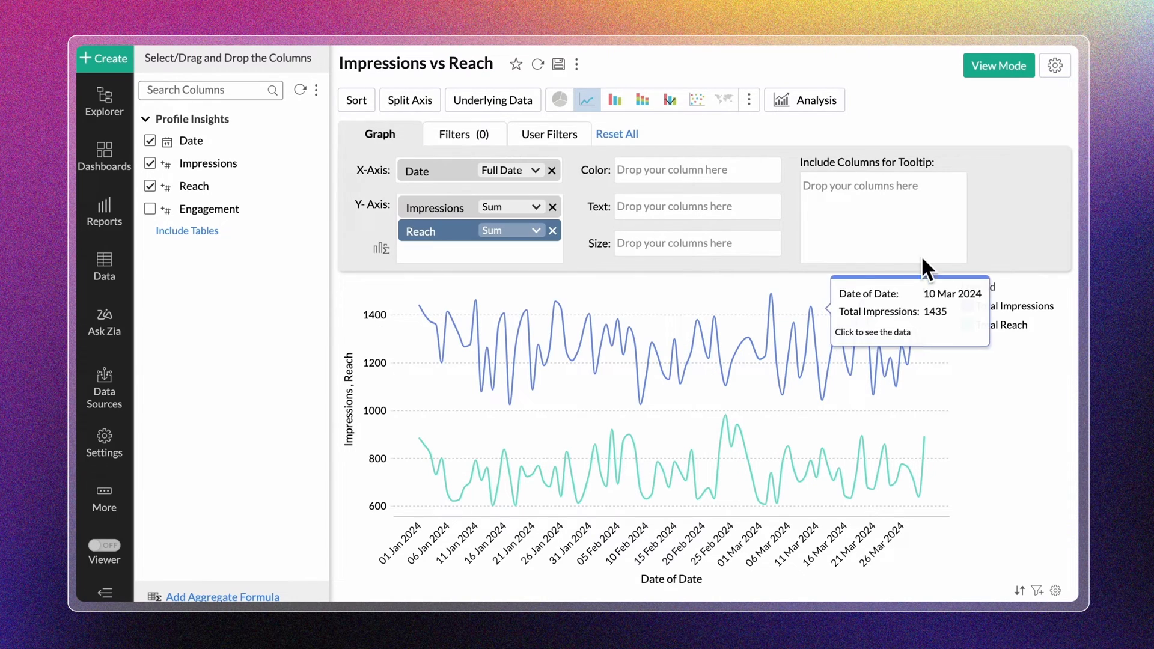
pyautogui.click(998, 65)
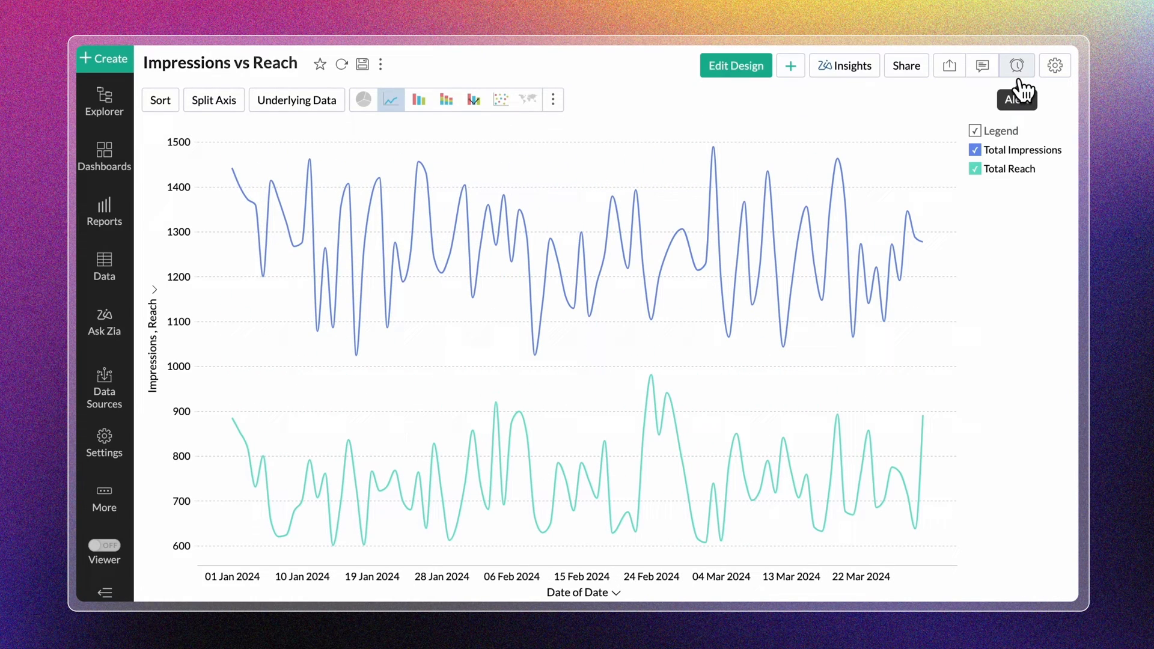
# - Set the X Axis Name to Date in the chart's Axis settings
pyautogui.click(1055, 65)
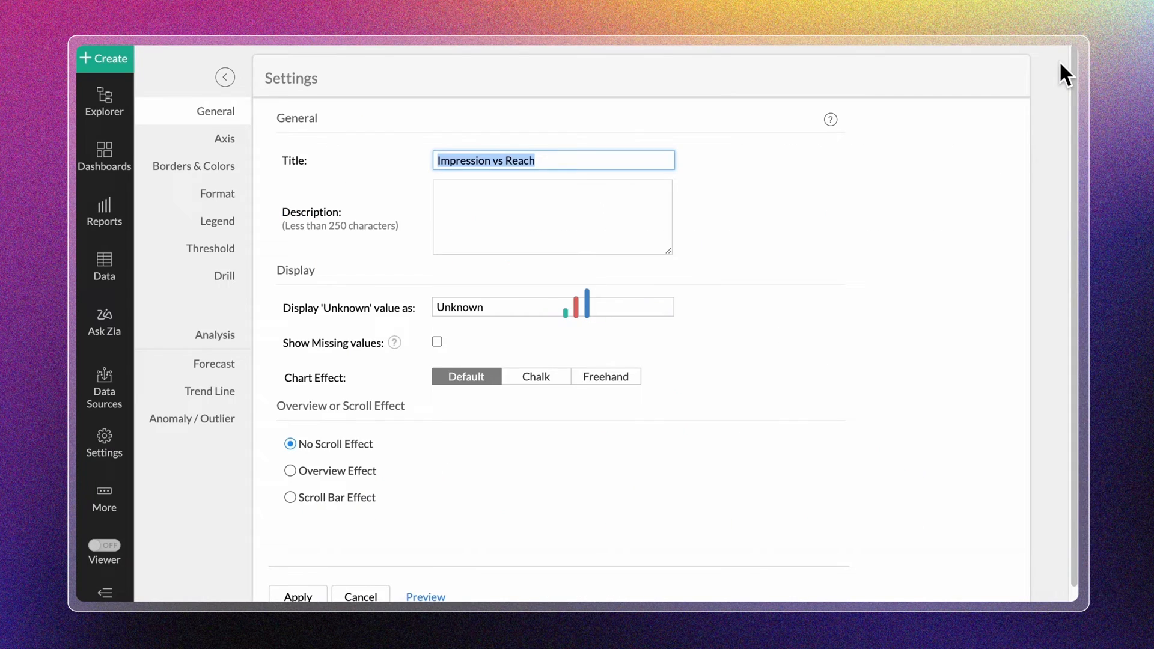
pyautogui.moveTo(219, 160)
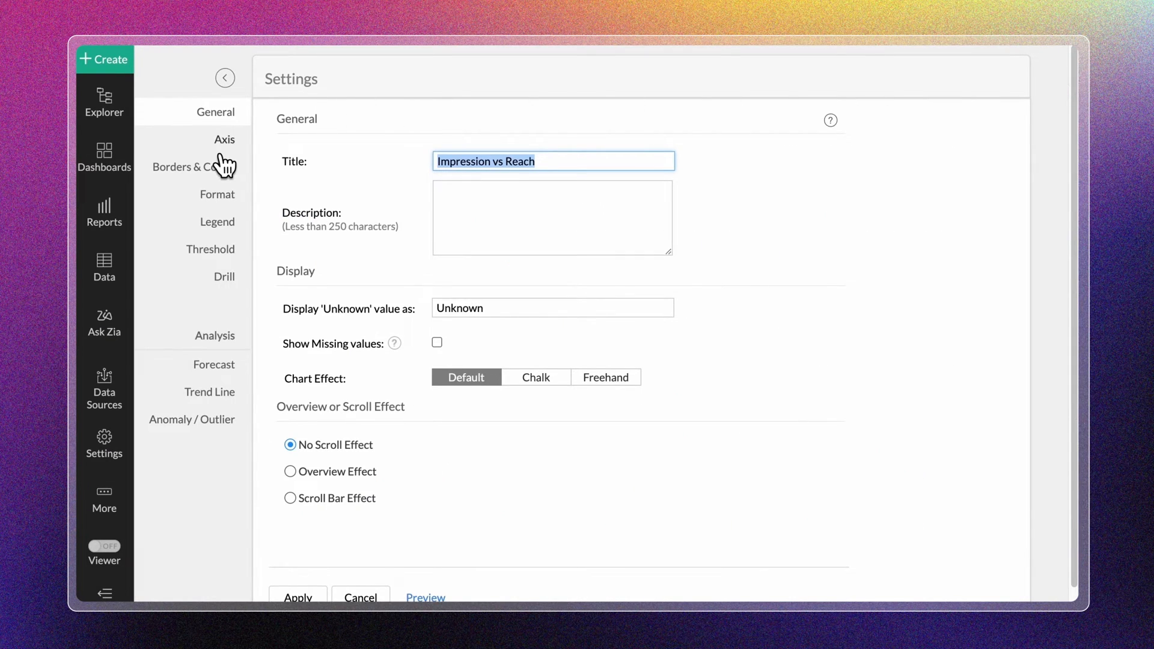
pyautogui.click(224, 139)
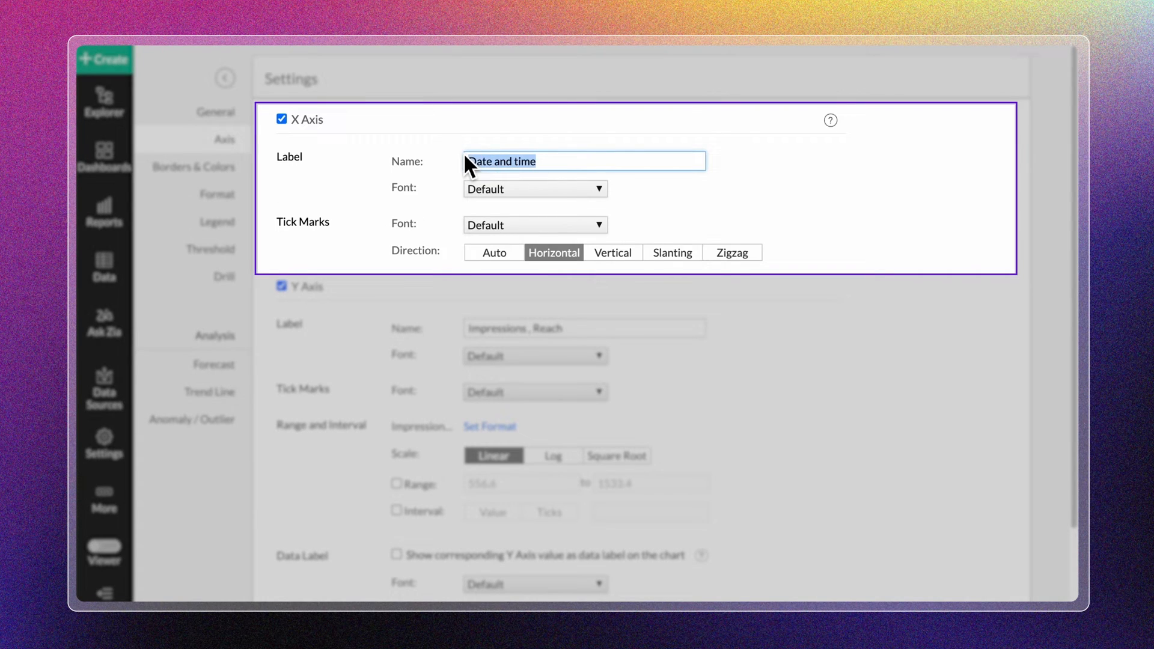
pyautogui.write('Date')
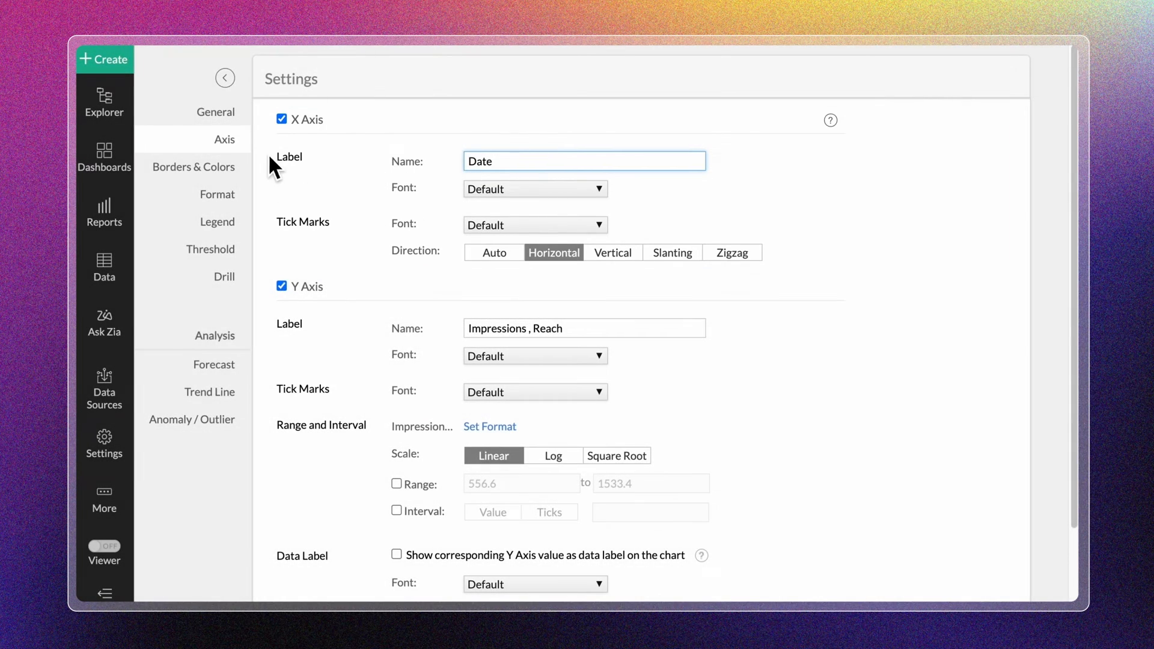
pyautogui.scroll(-3)
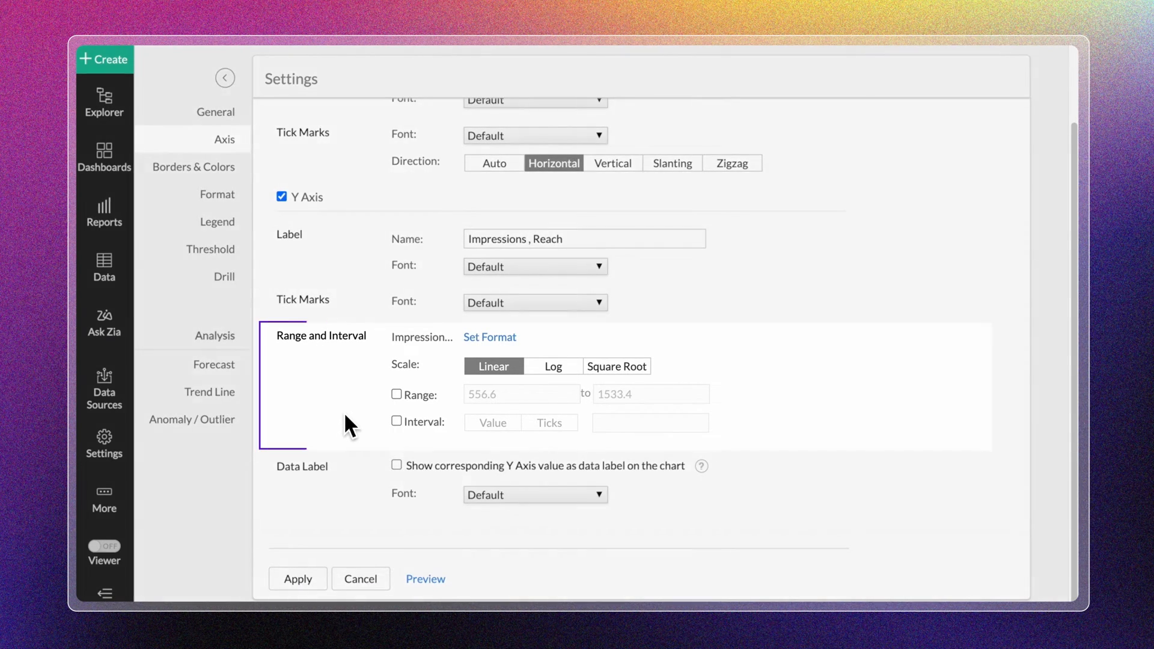
pyautogui.click(321, 335)
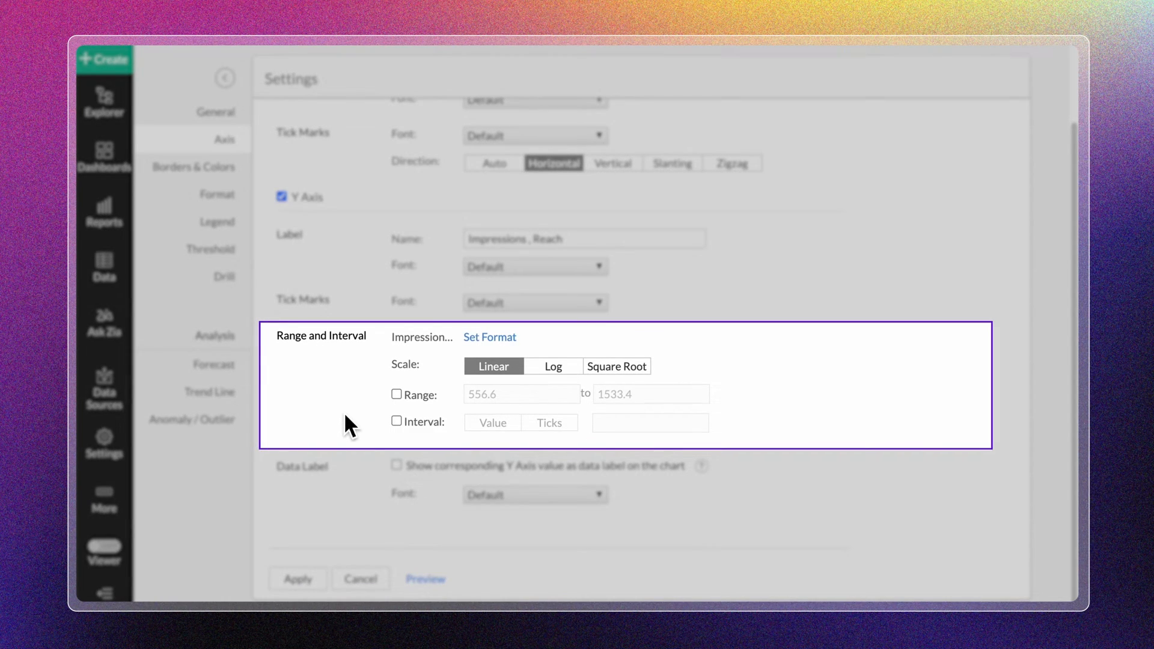
pyautogui.moveTo(395, 424)
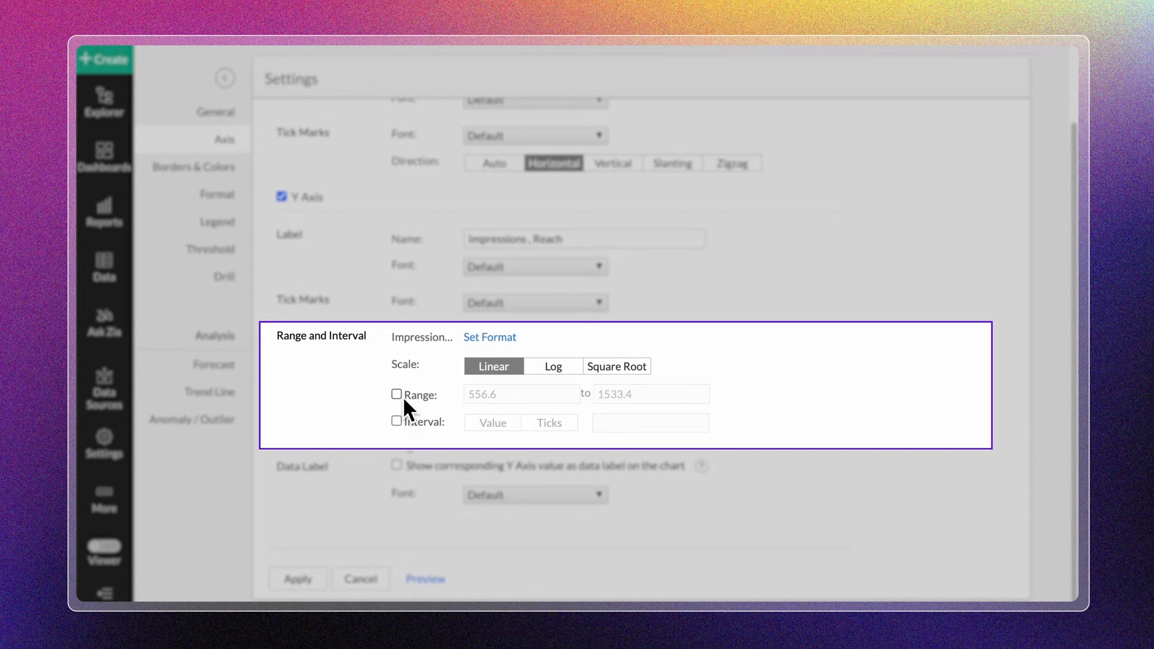
# - Toggle the custom tick interval and Y-value data labels on and back off
pyautogui.click(396, 422)
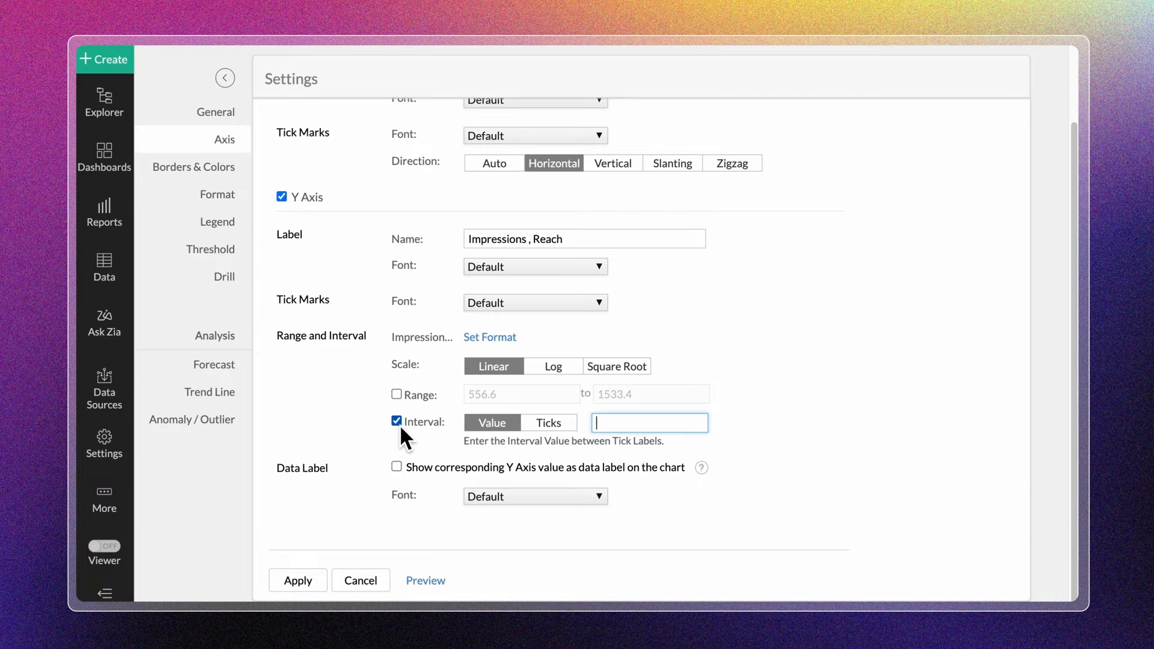
pyautogui.click(396, 421)
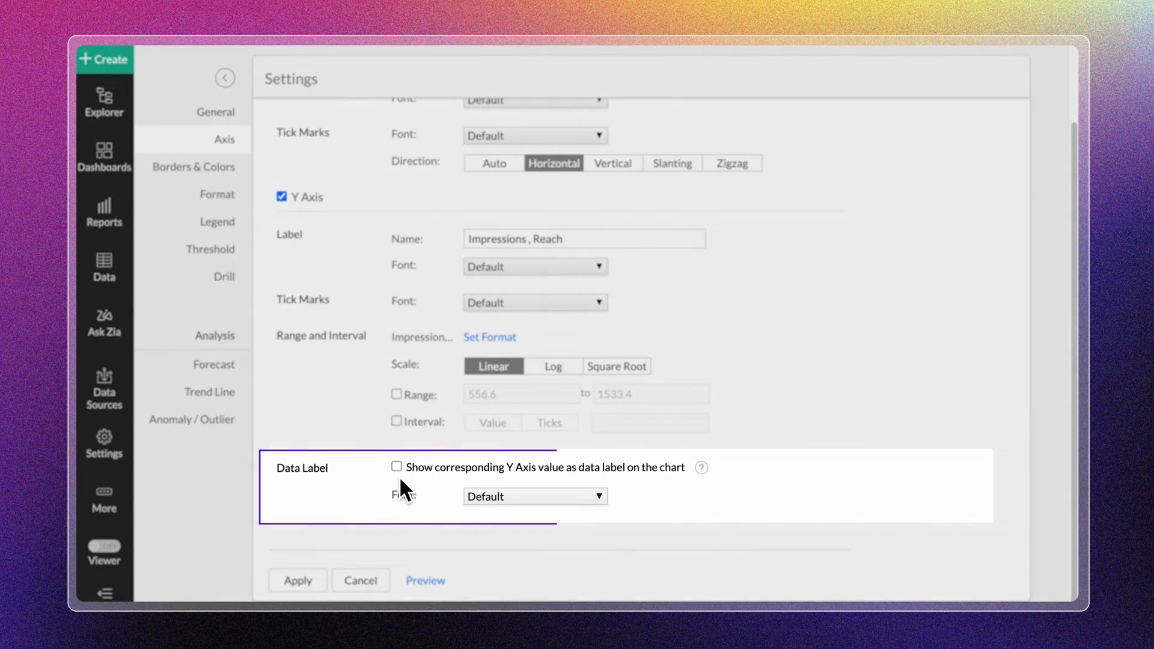
pyautogui.click(395, 467)
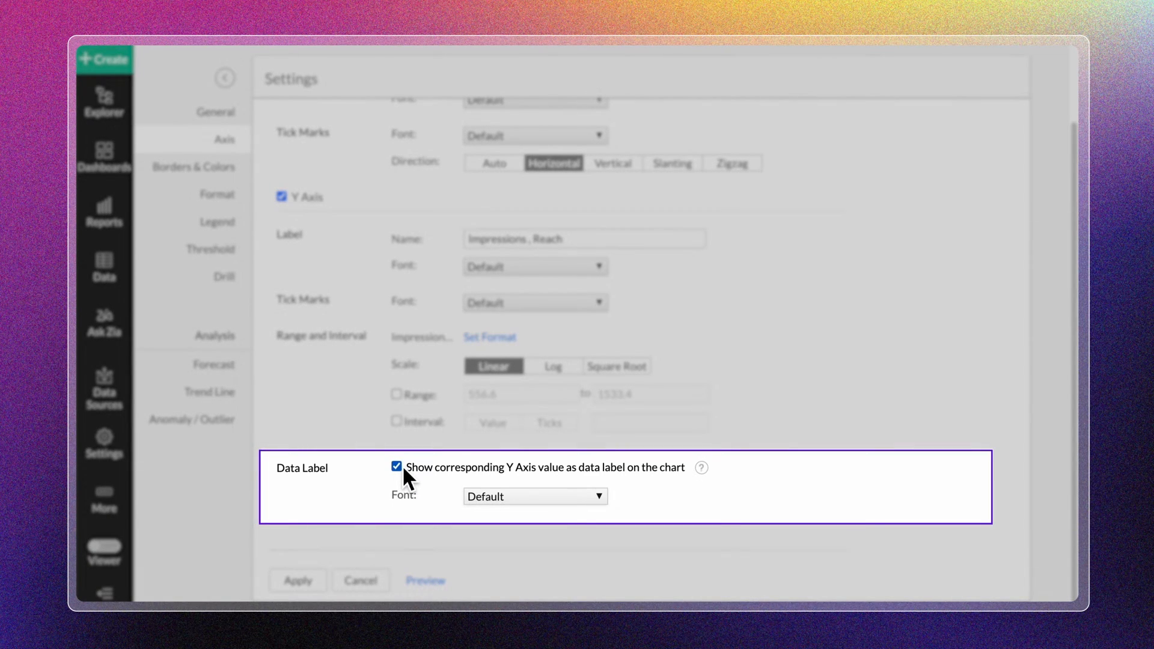
pyautogui.click(396, 466)
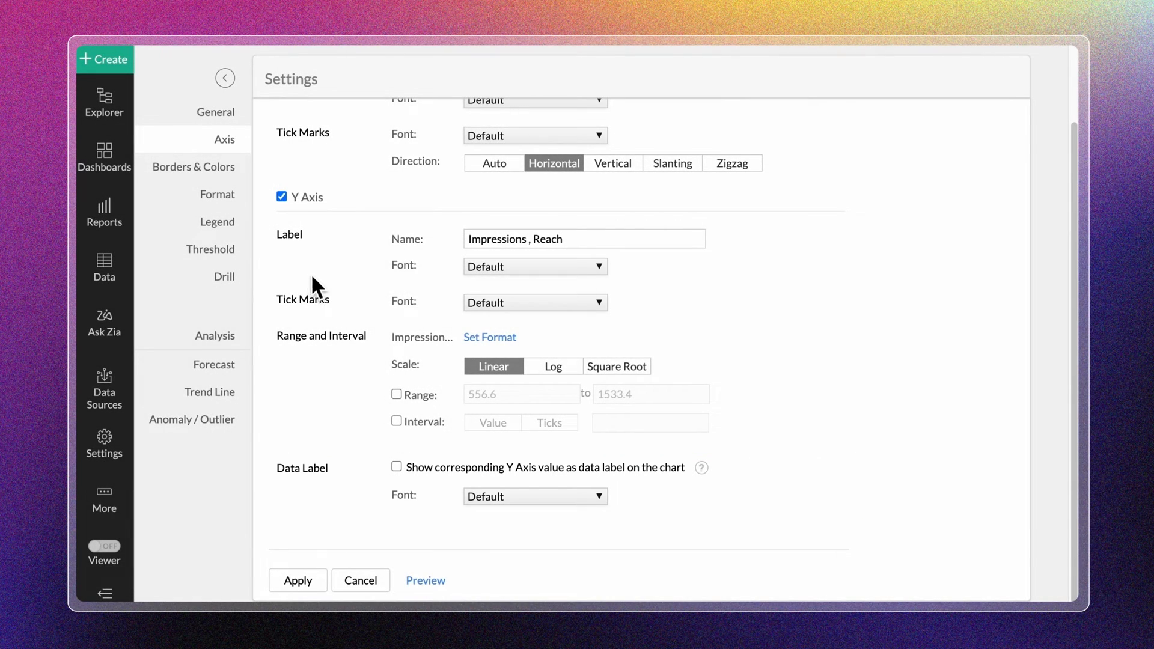
# - Set the Legend Position to Bottom Center
pyautogui.click(218, 221)
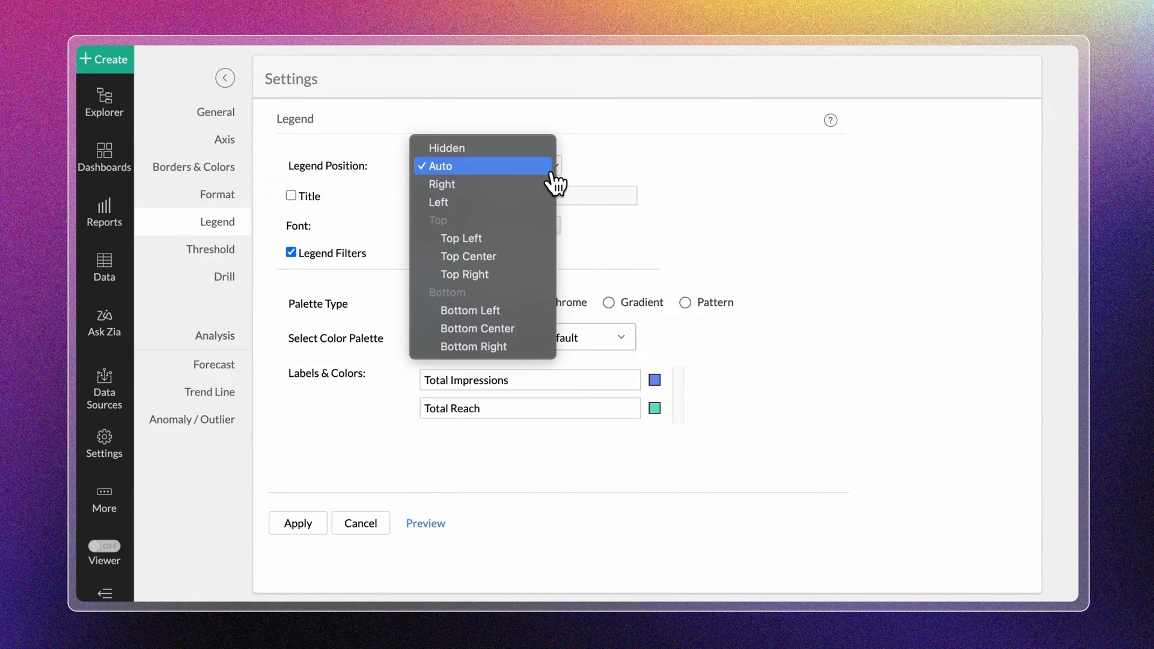
pyautogui.click(477, 329)
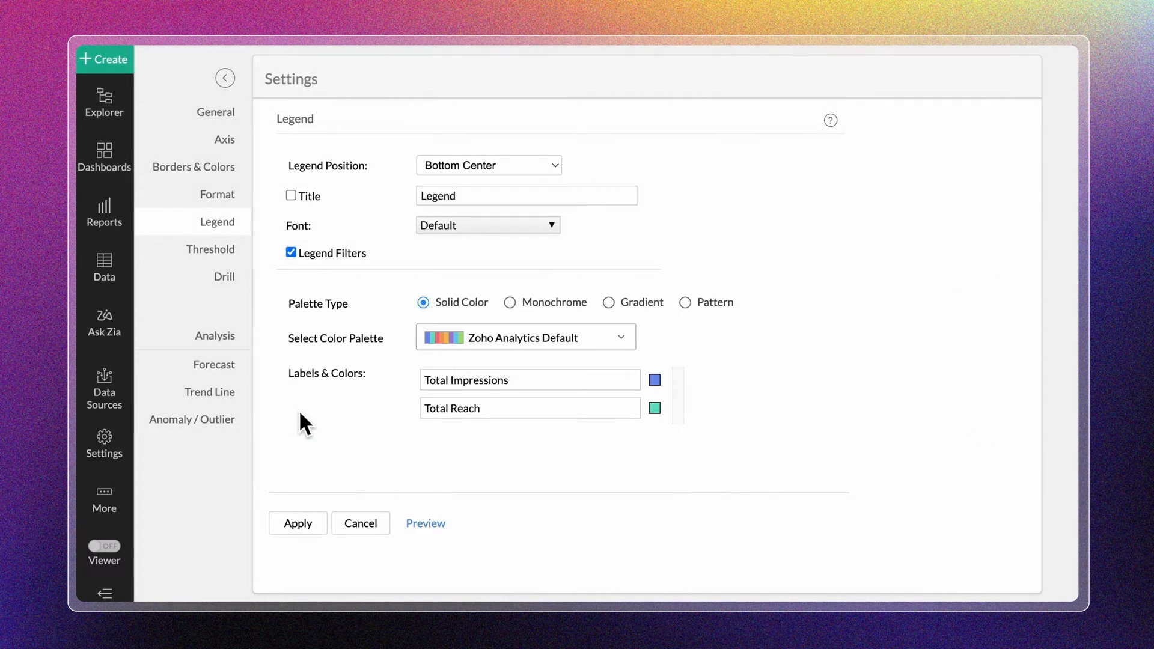
pyautogui.click(215, 111)
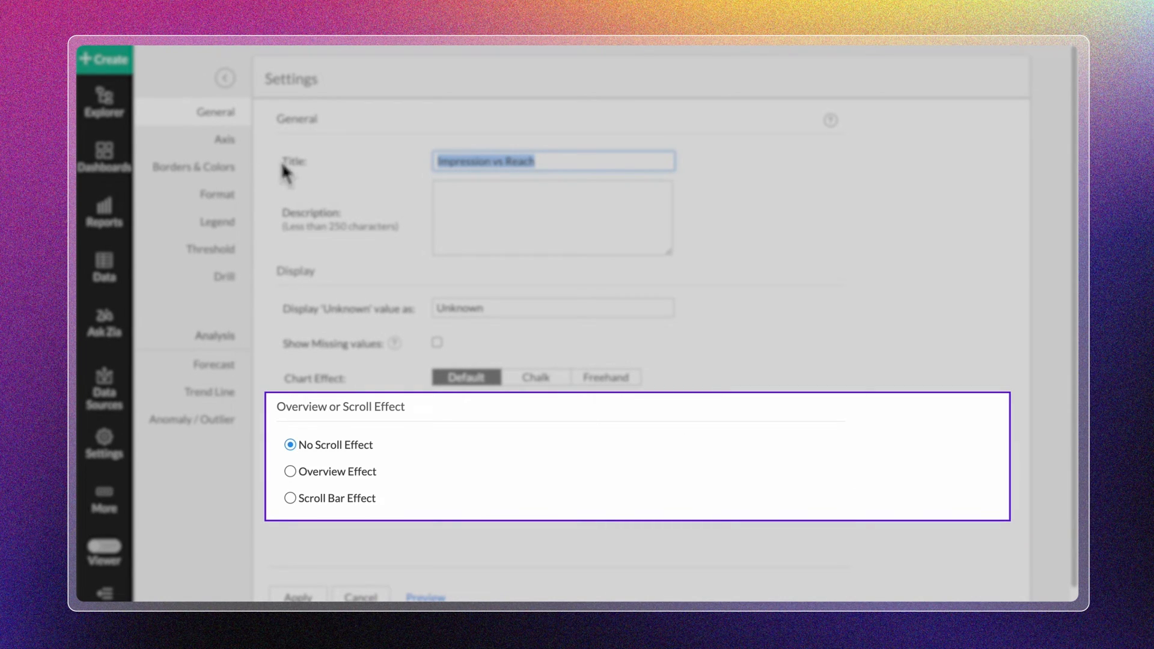
pyautogui.moveTo(316, 536)
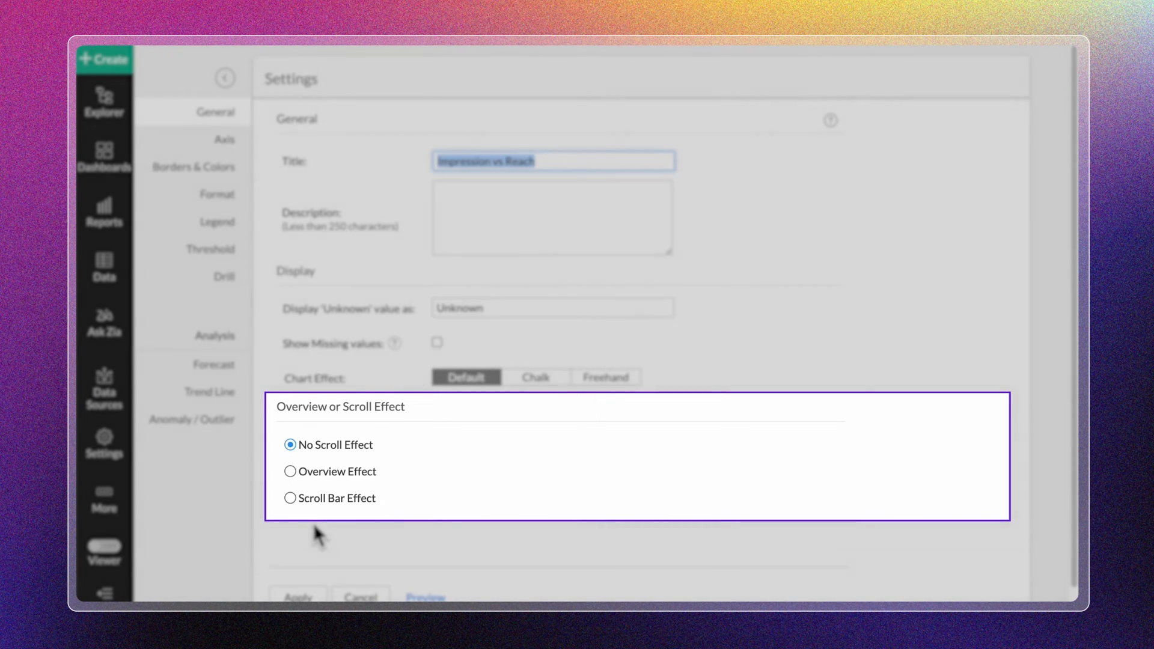
# - Enable the Overview Effect for dates and apply the settings
pyautogui.click(290, 471)
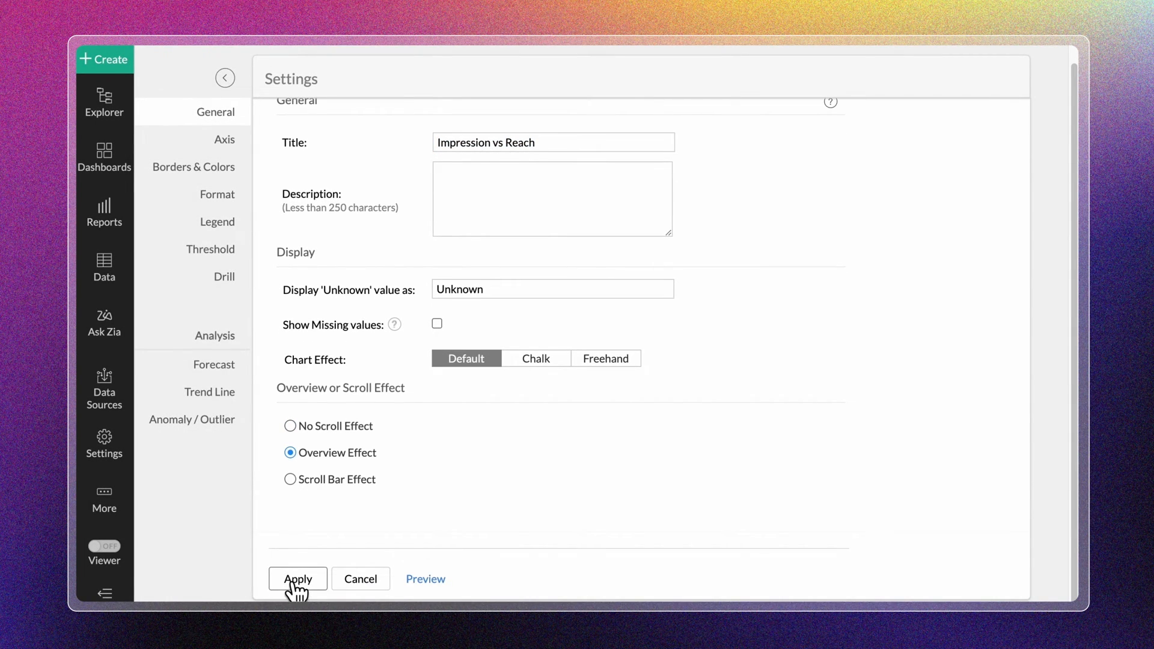
pyautogui.click(297, 578)
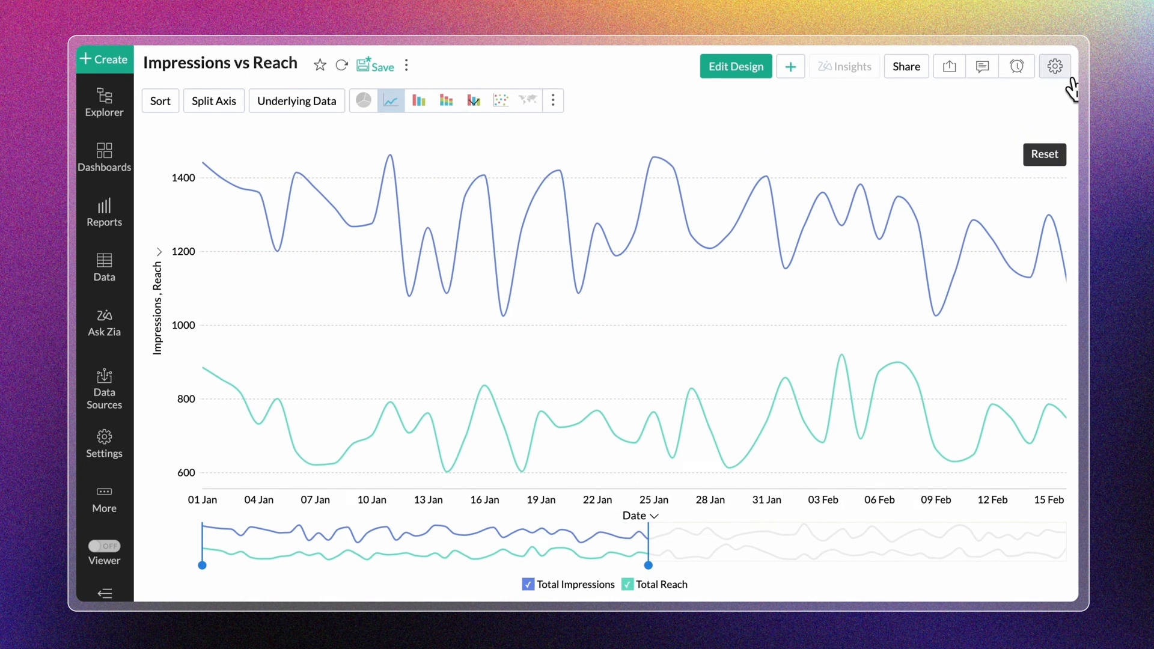
# - Switch to the Scroll Bar Effect for browsing dates and apply it
pyautogui.click(1053, 66)
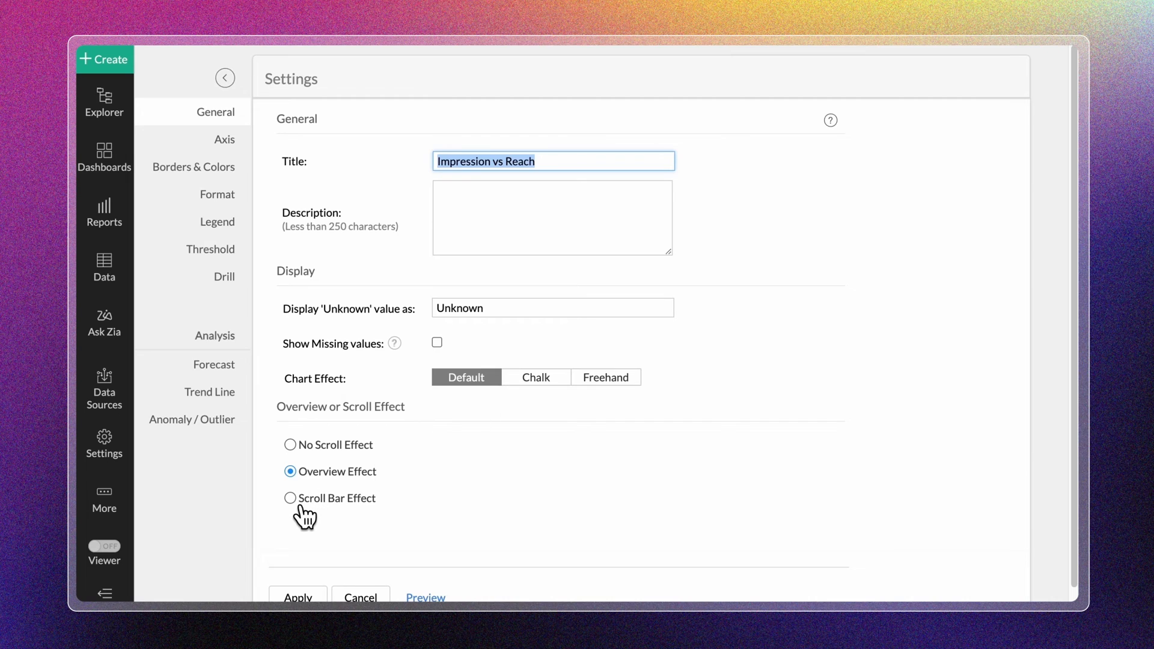
pyautogui.click(290, 498)
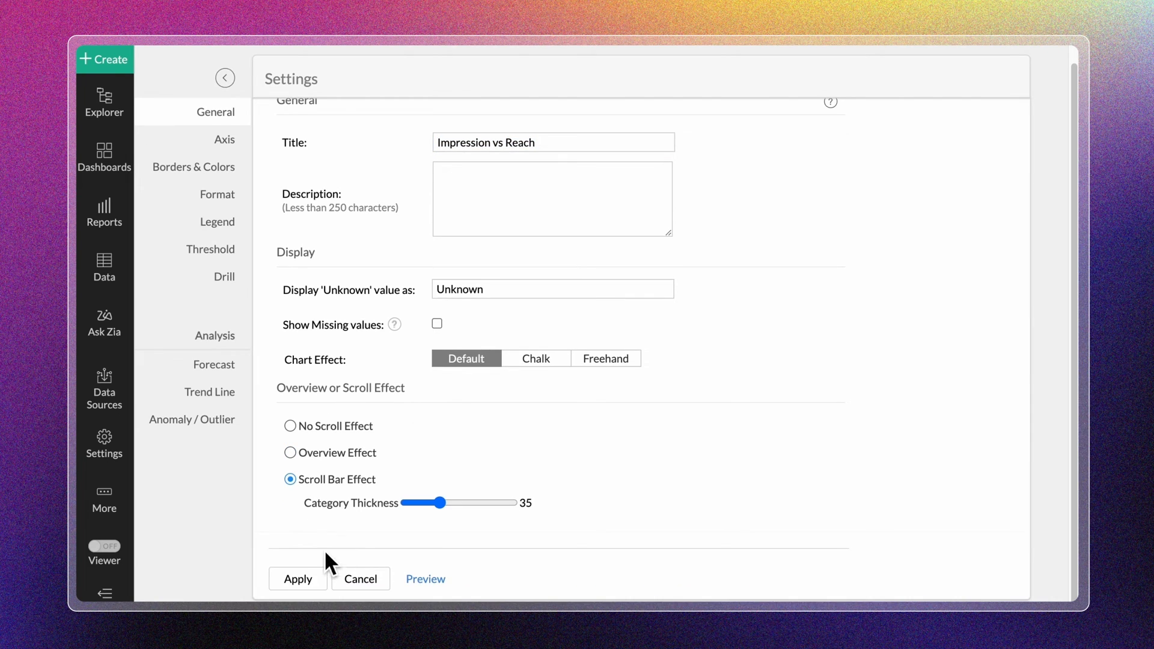
pyautogui.click(297, 579)
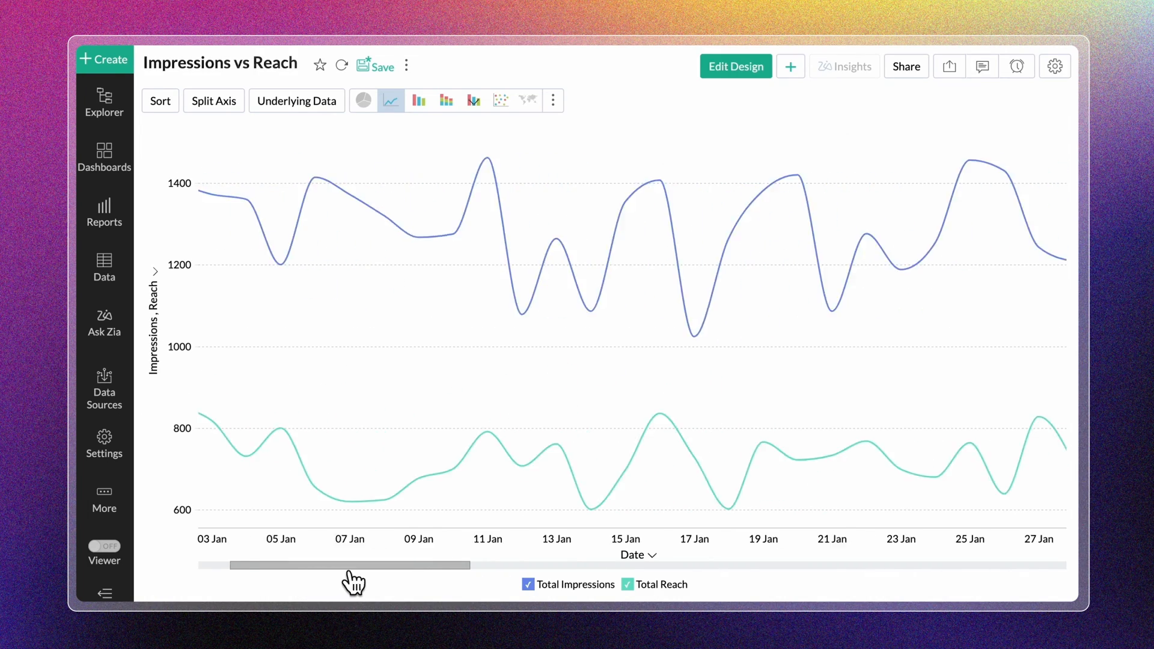